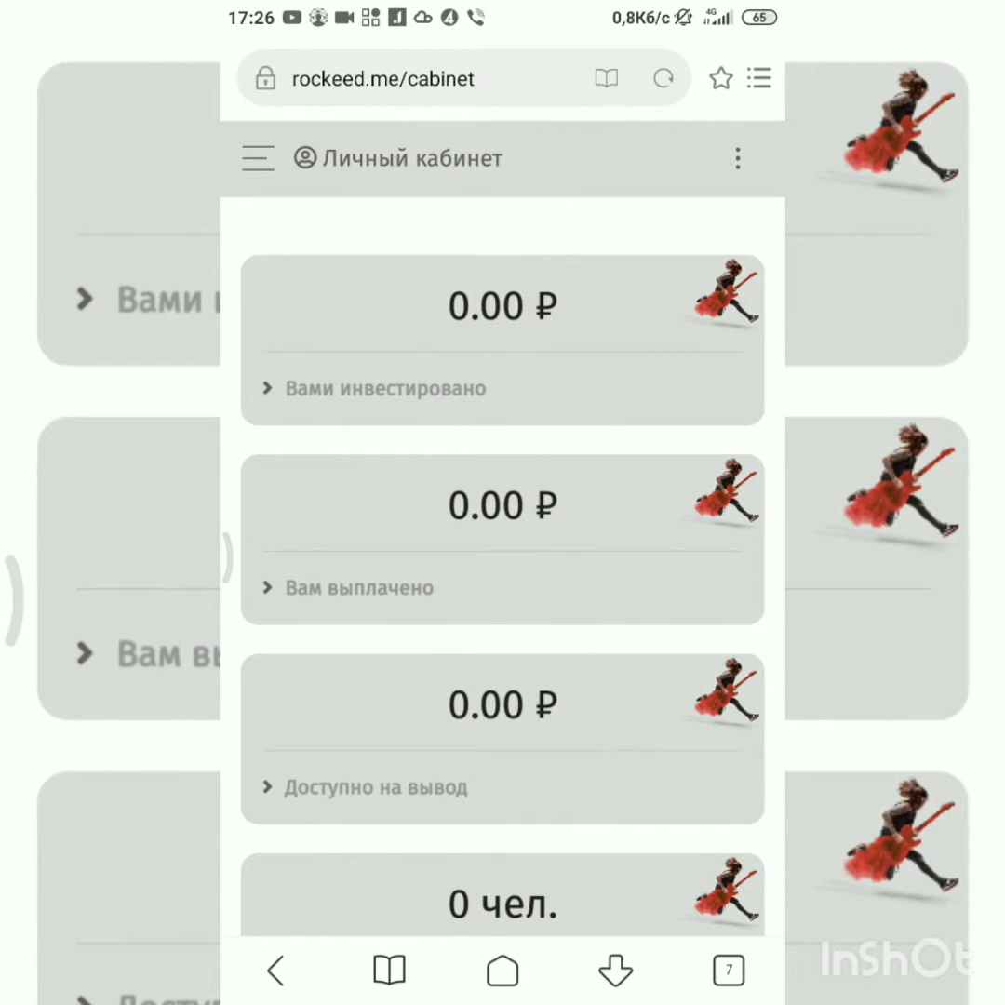
# Step: Open Rockeed's 'Вывод средств' page and scroll through the 0.00 ₽ payment-system balances
pyautogui.scroll(-3)
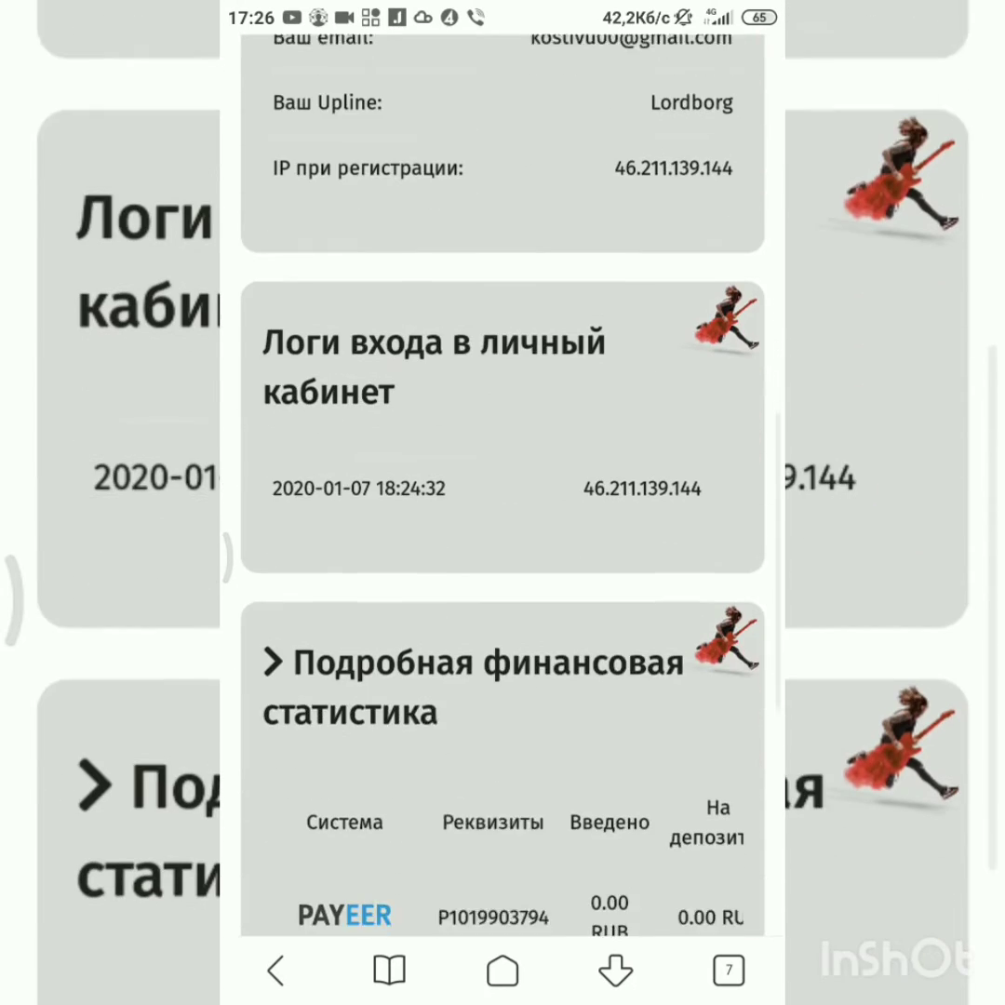
pyautogui.scroll(-3)
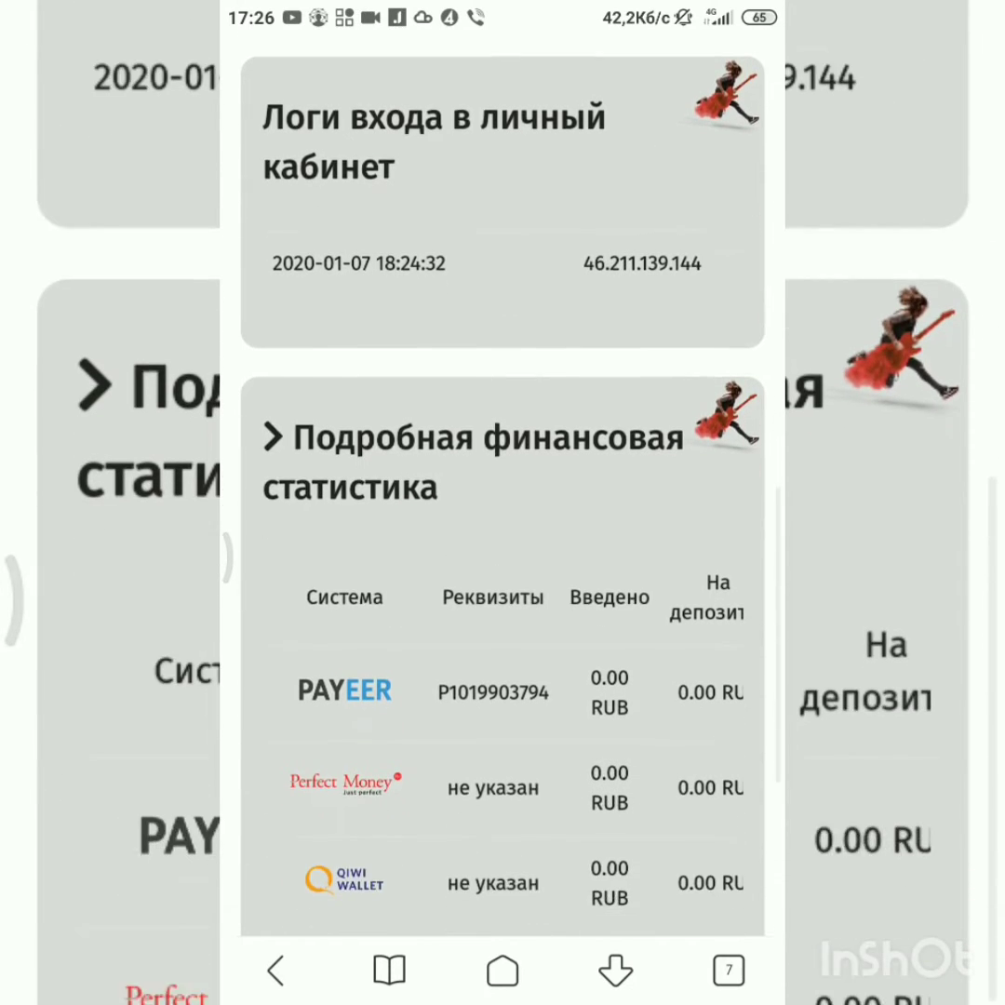
pyautogui.scroll(-3)
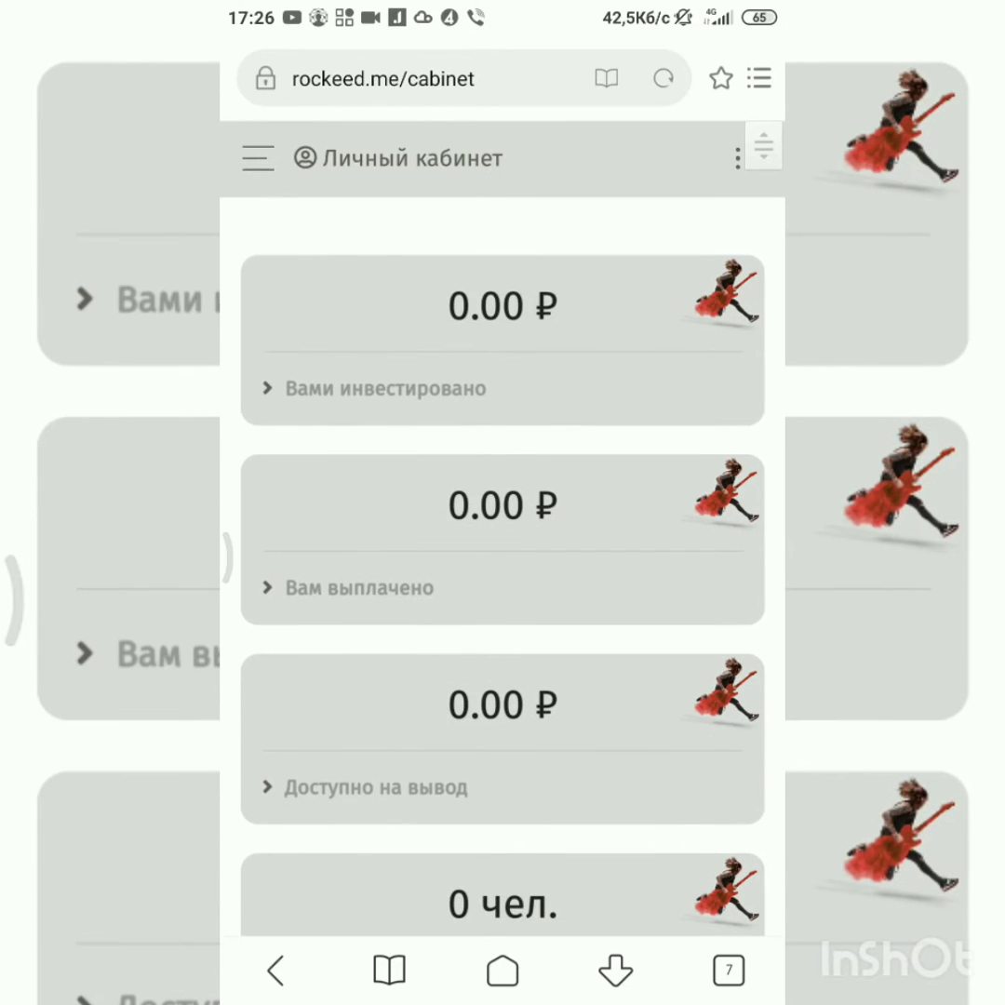
pyautogui.click(258, 157)
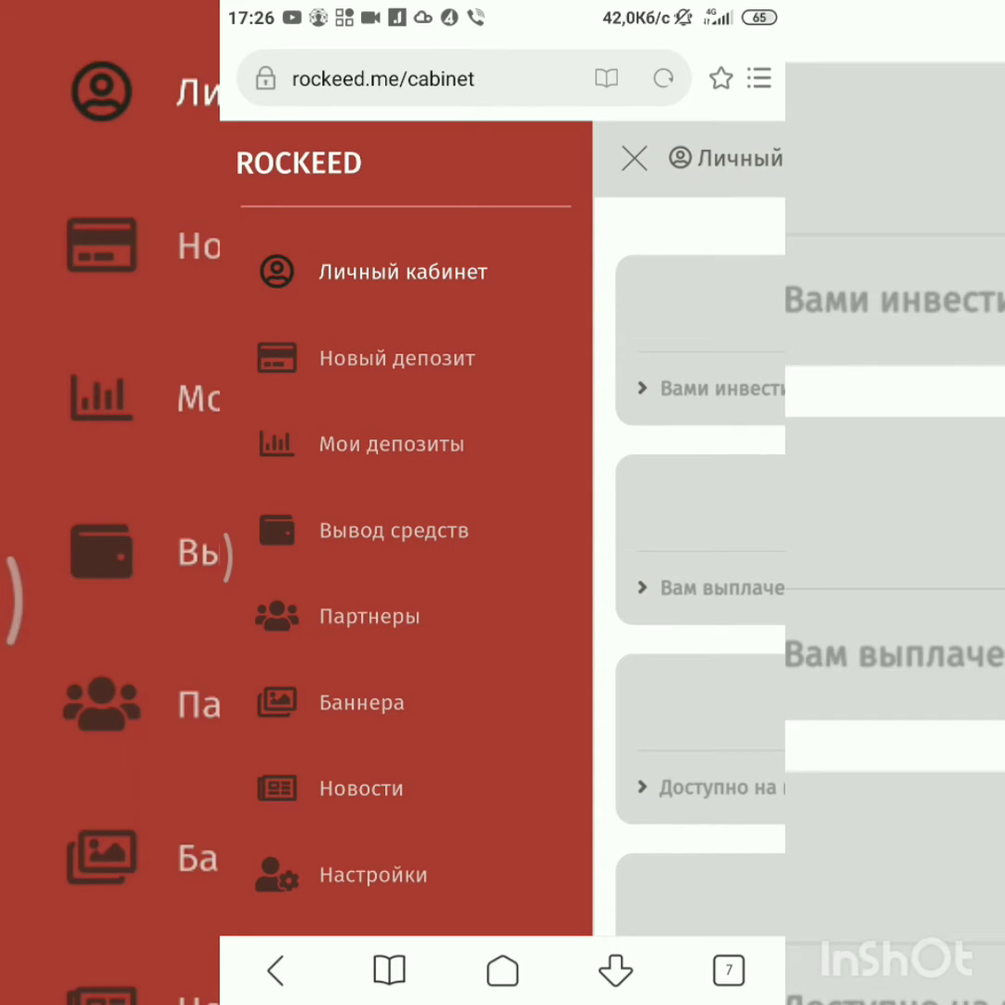
pyautogui.click(393, 529)
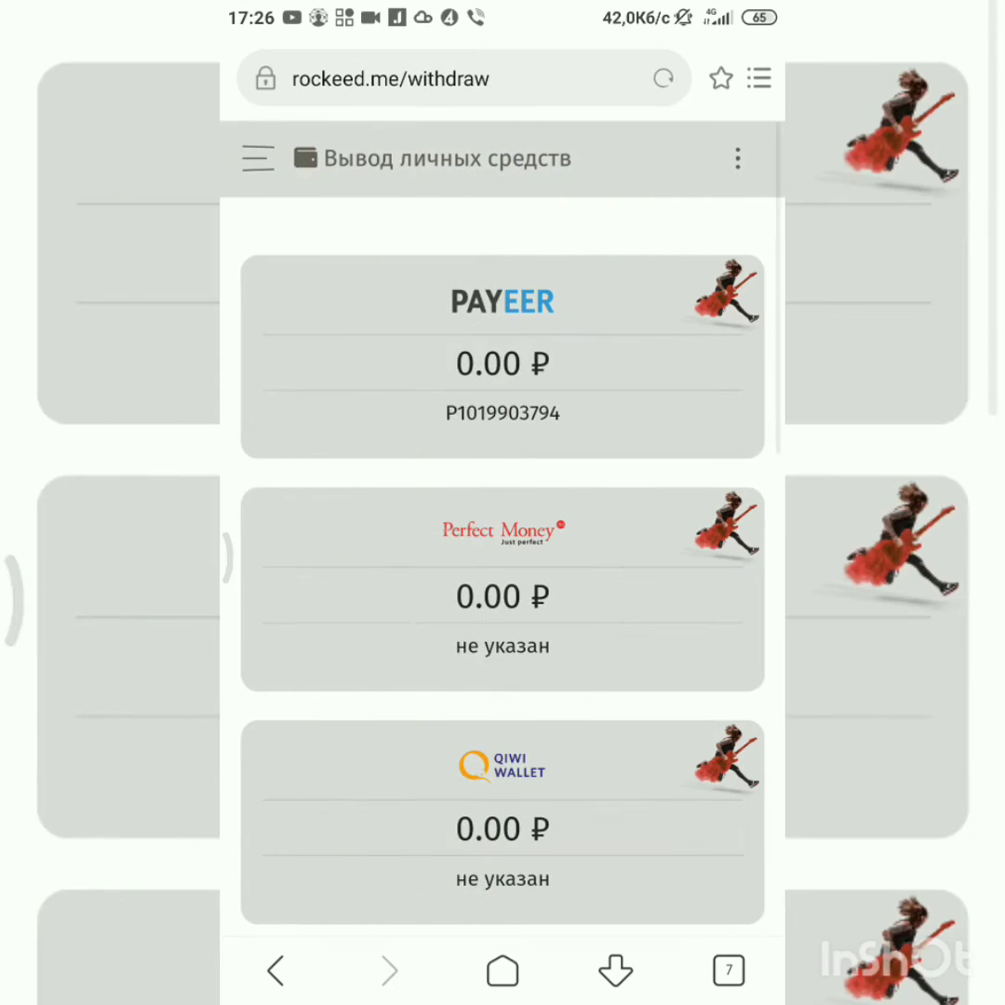
pyautogui.scroll(-3)
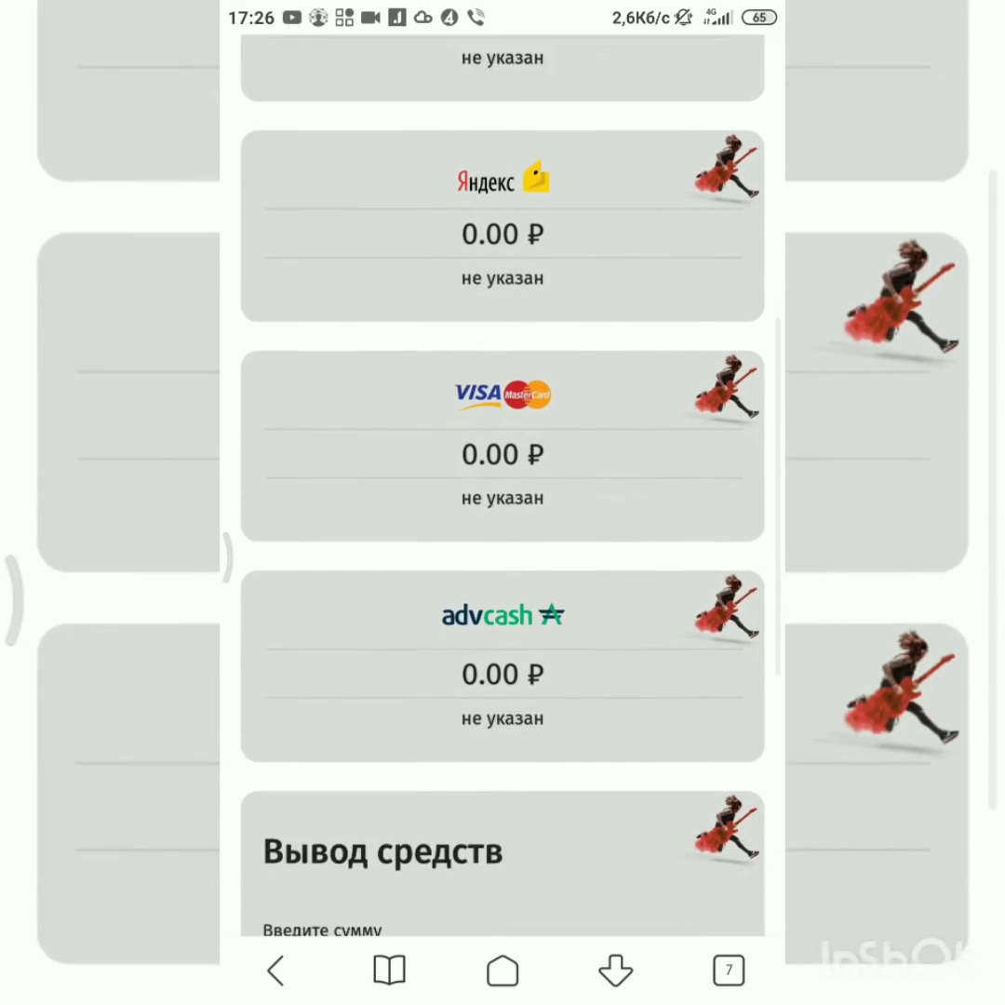
pyautogui.scroll(-3)
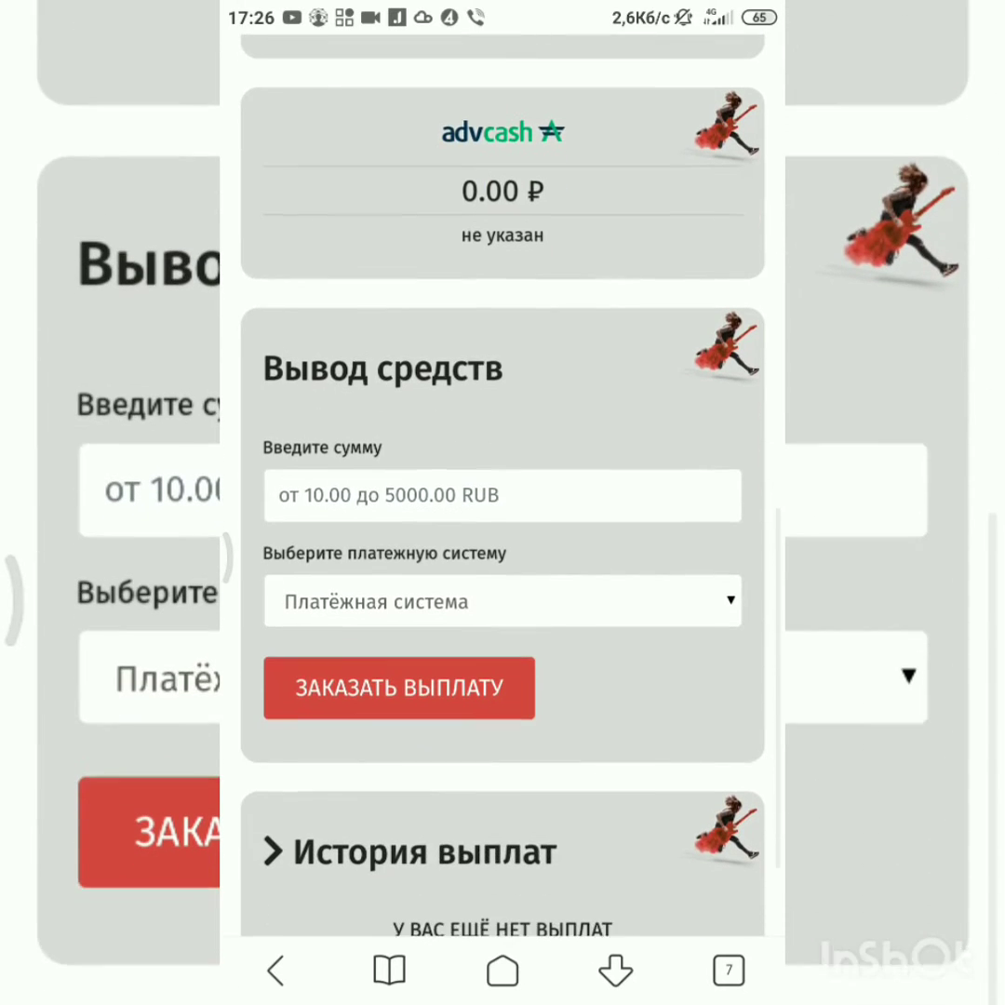
pyautogui.scroll(-3)
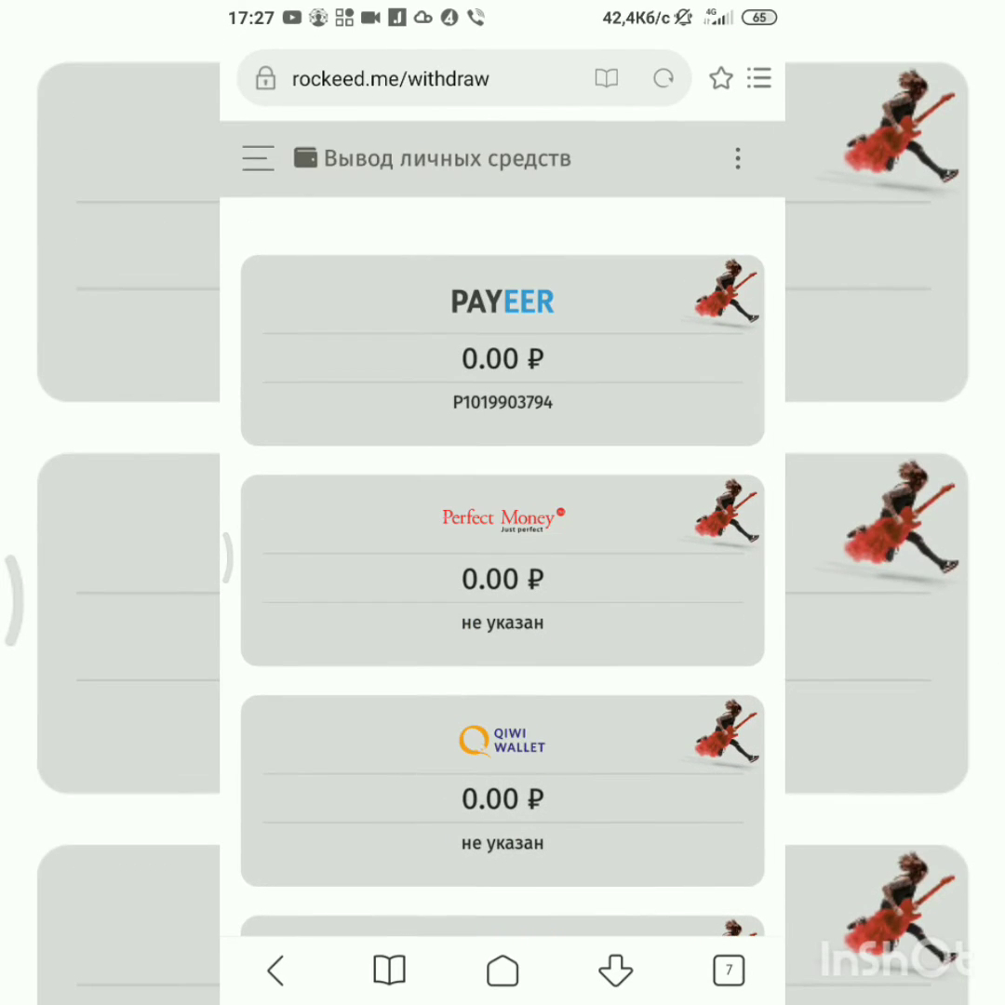
# Step: Open 'Новый депозит' on the 110% tariff and select Payeer as payment system
pyautogui.click(258, 157)
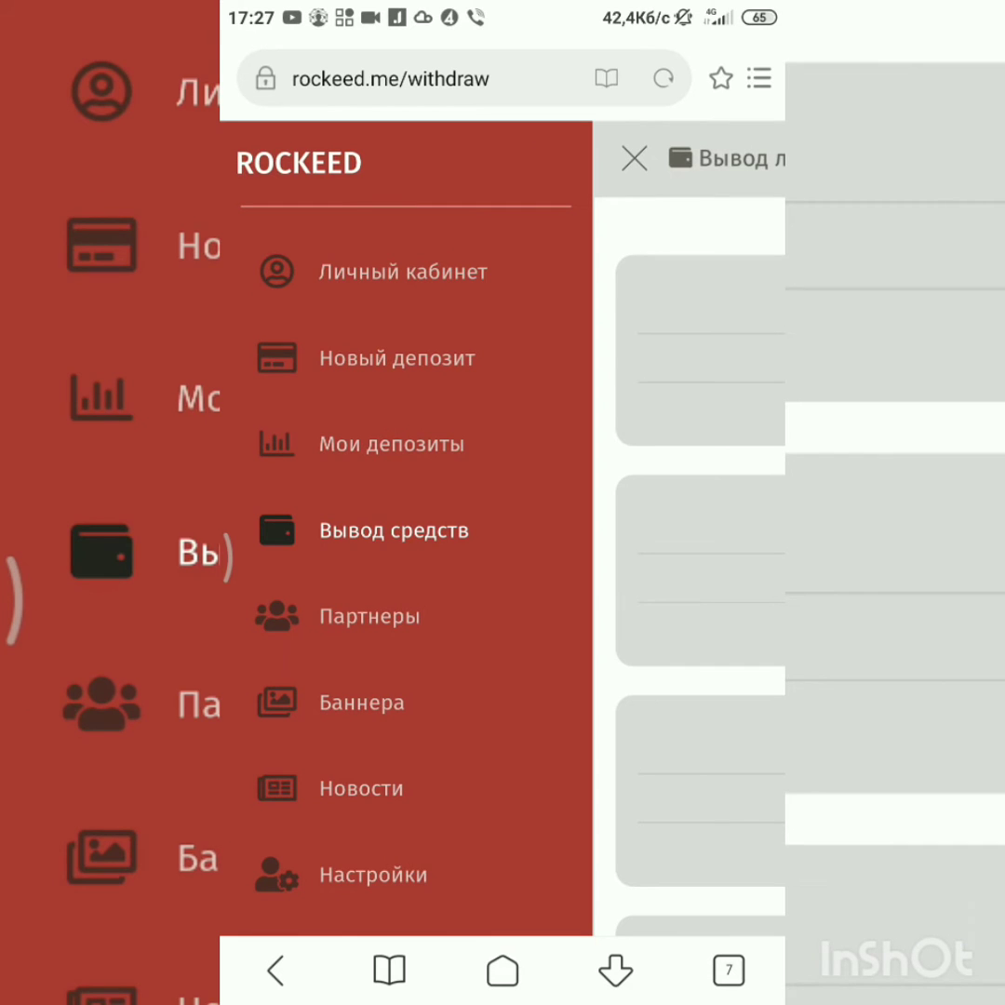
pyautogui.click(395, 357)
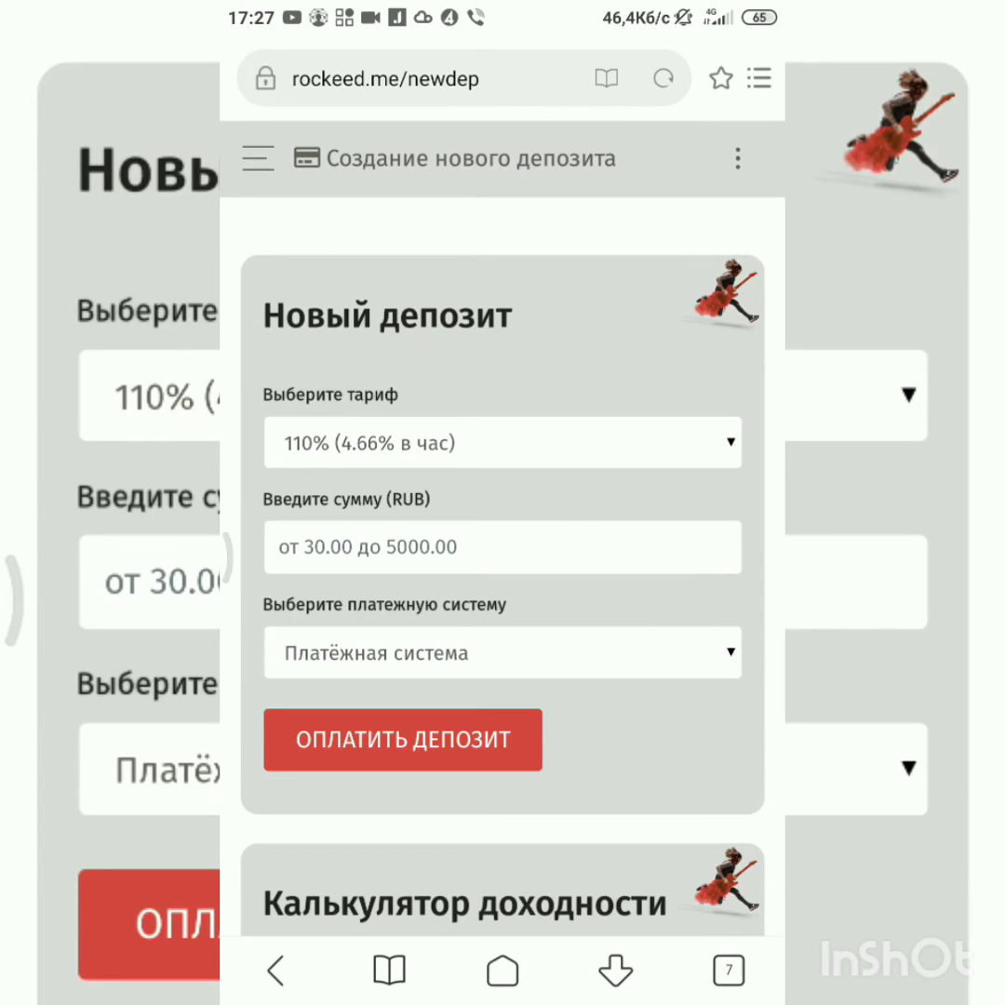
pyautogui.click(503, 652)
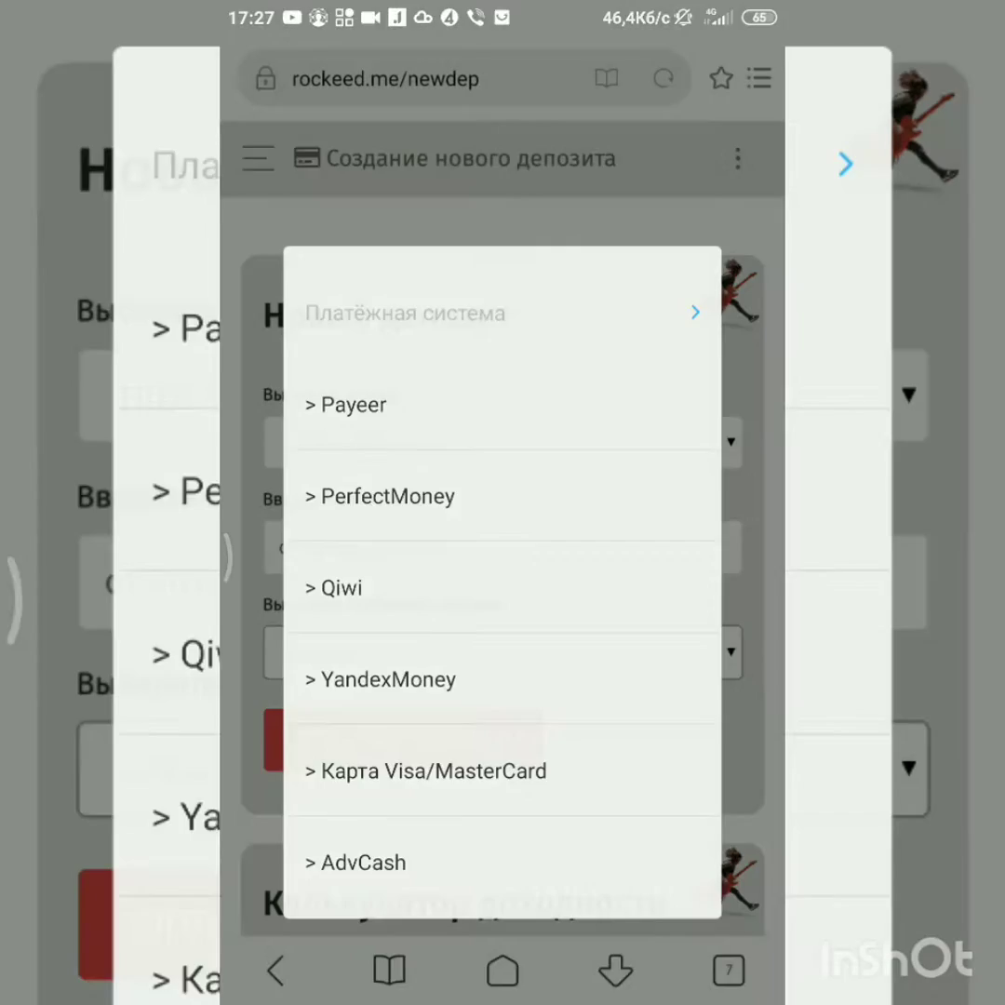
pyautogui.click(345, 403)
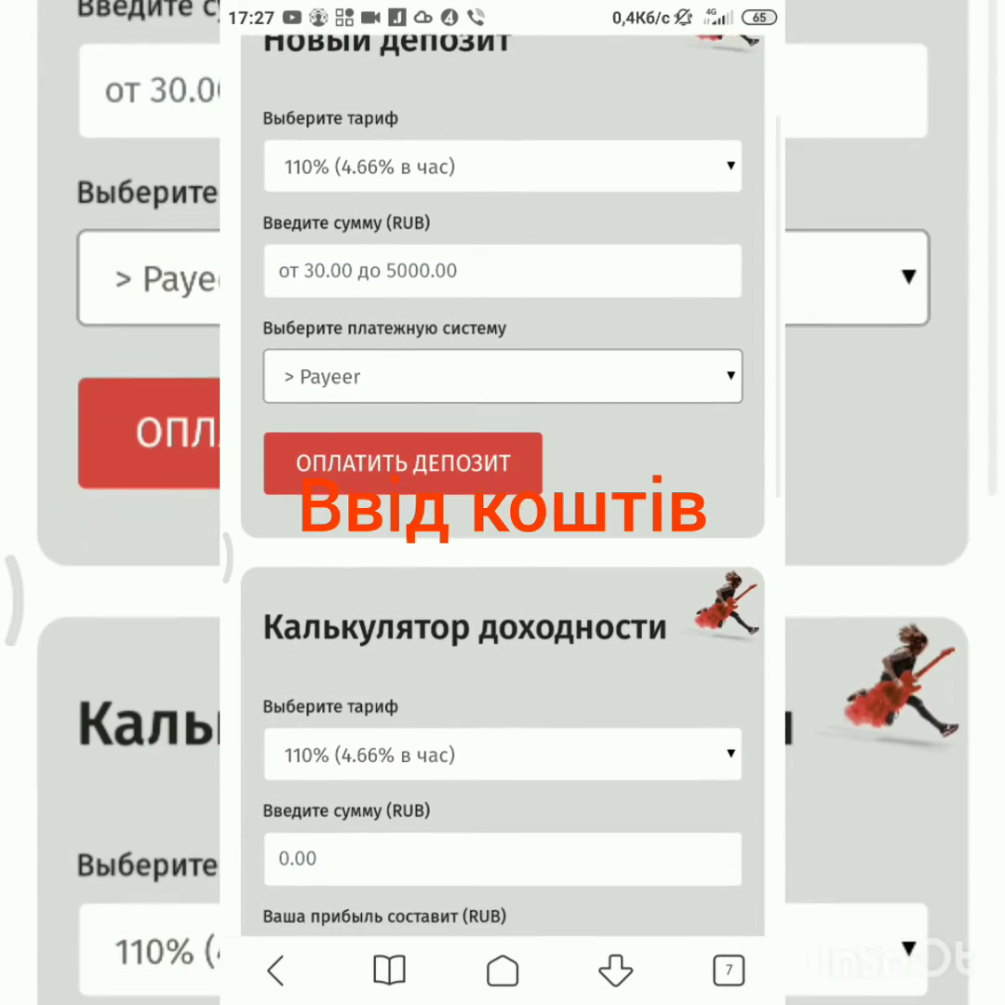
pyautogui.scroll(-3)
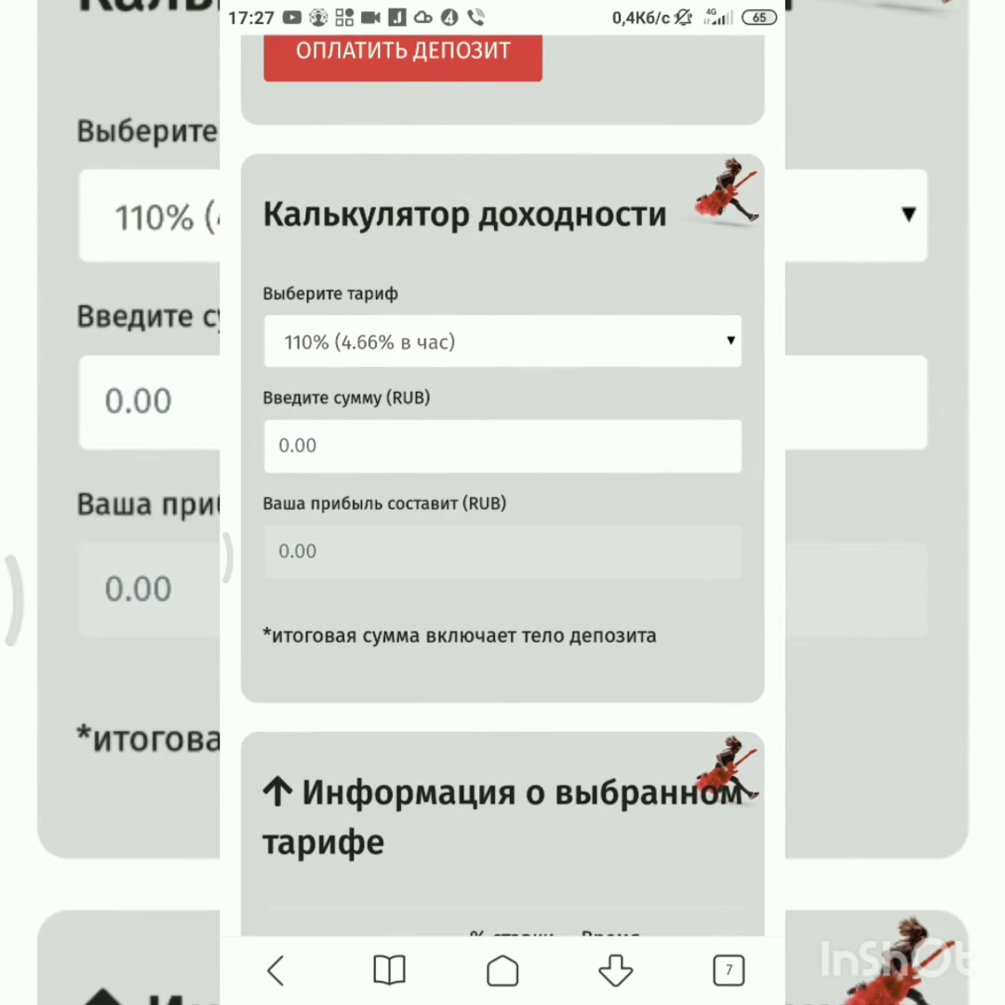
pyautogui.scroll(-3)
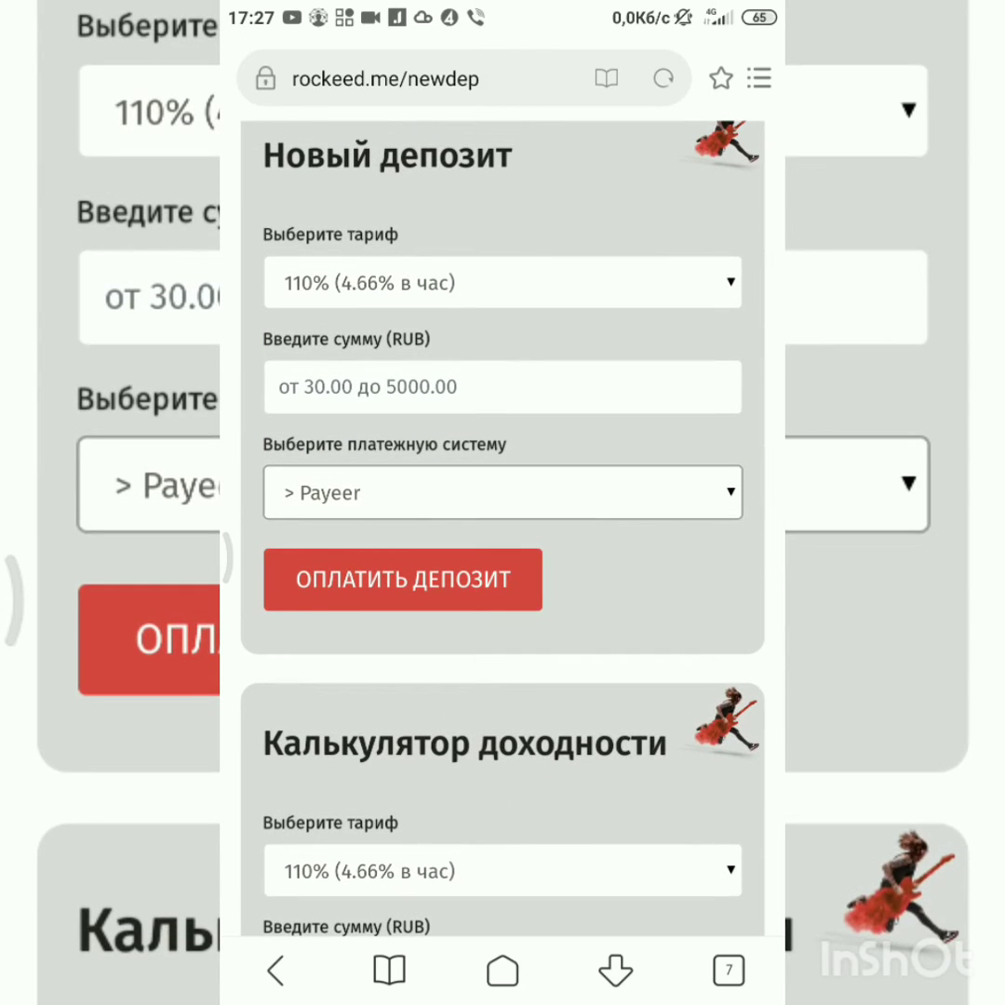
# Step: Enter a 100 RUB deposit amount and submit it with 'ОПЛАТИТЬ ДЕПОЗИТ'
pyautogui.click(502, 387)
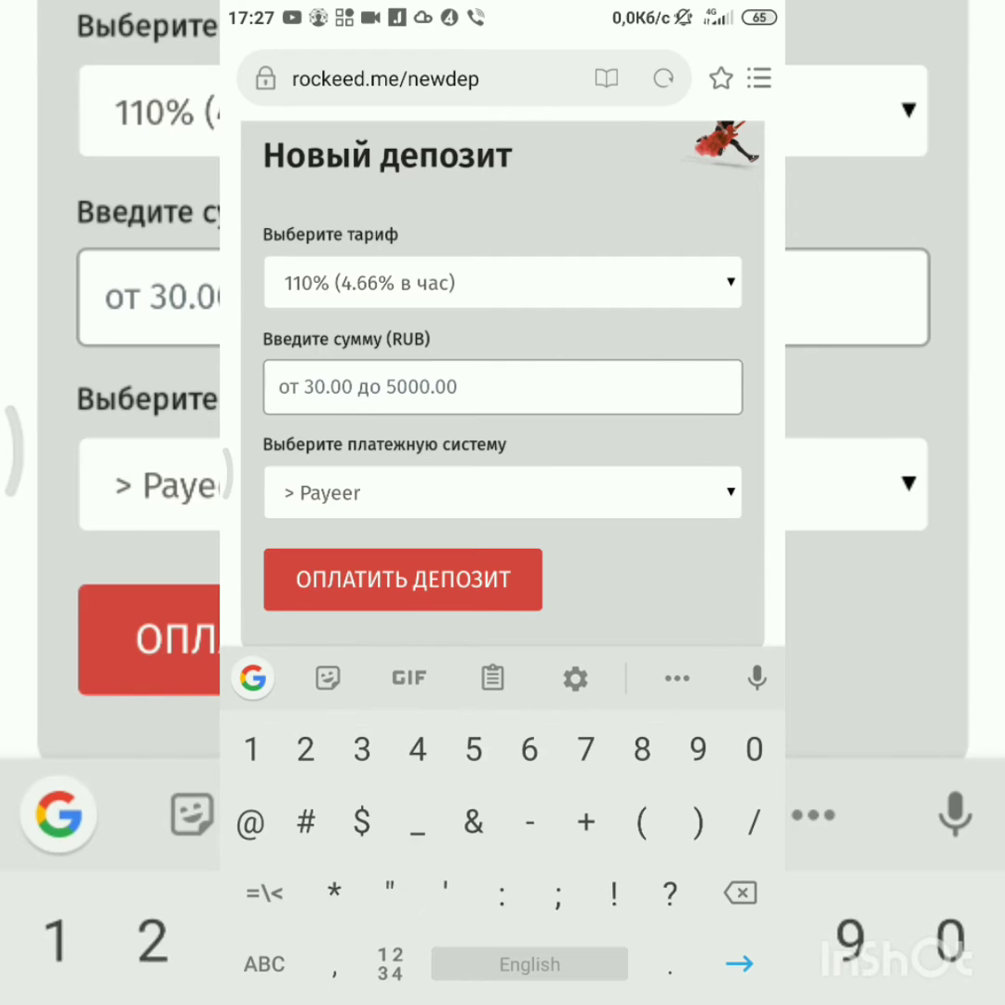
pyautogui.write('100')
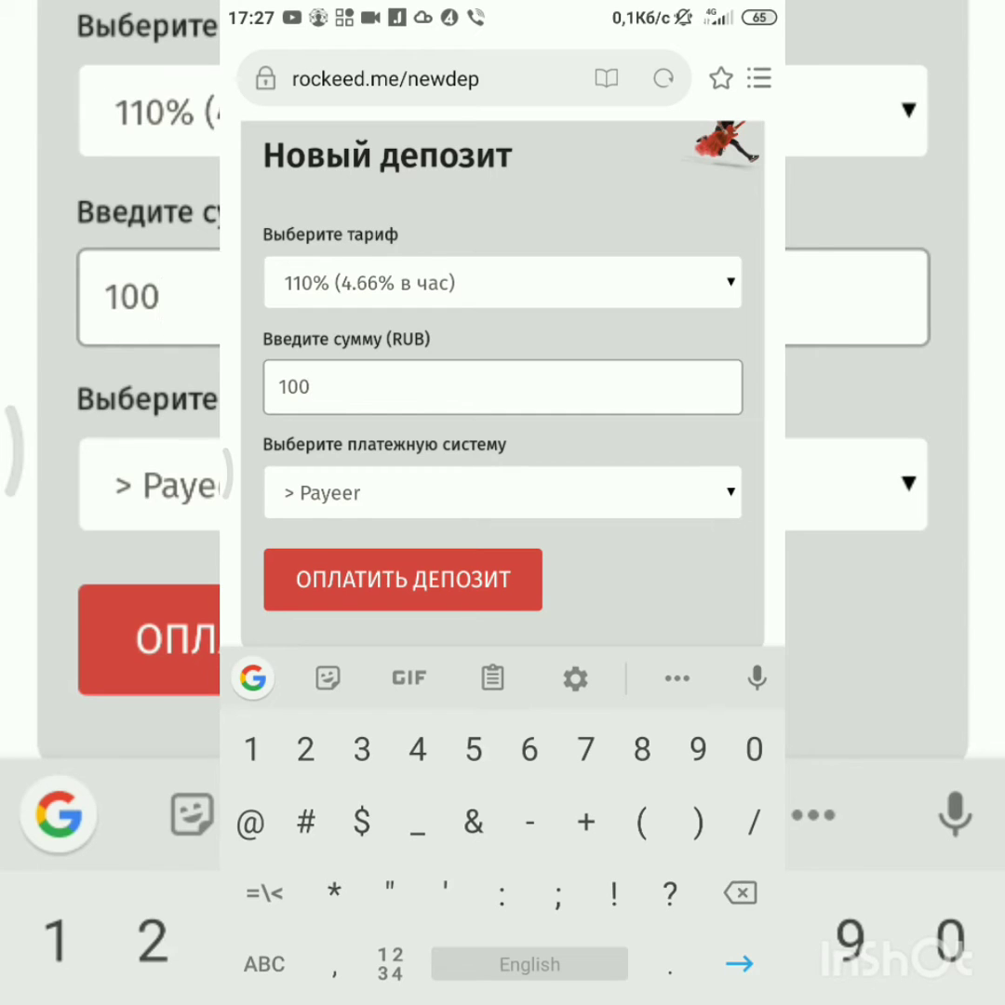
pyautogui.click(402, 579)
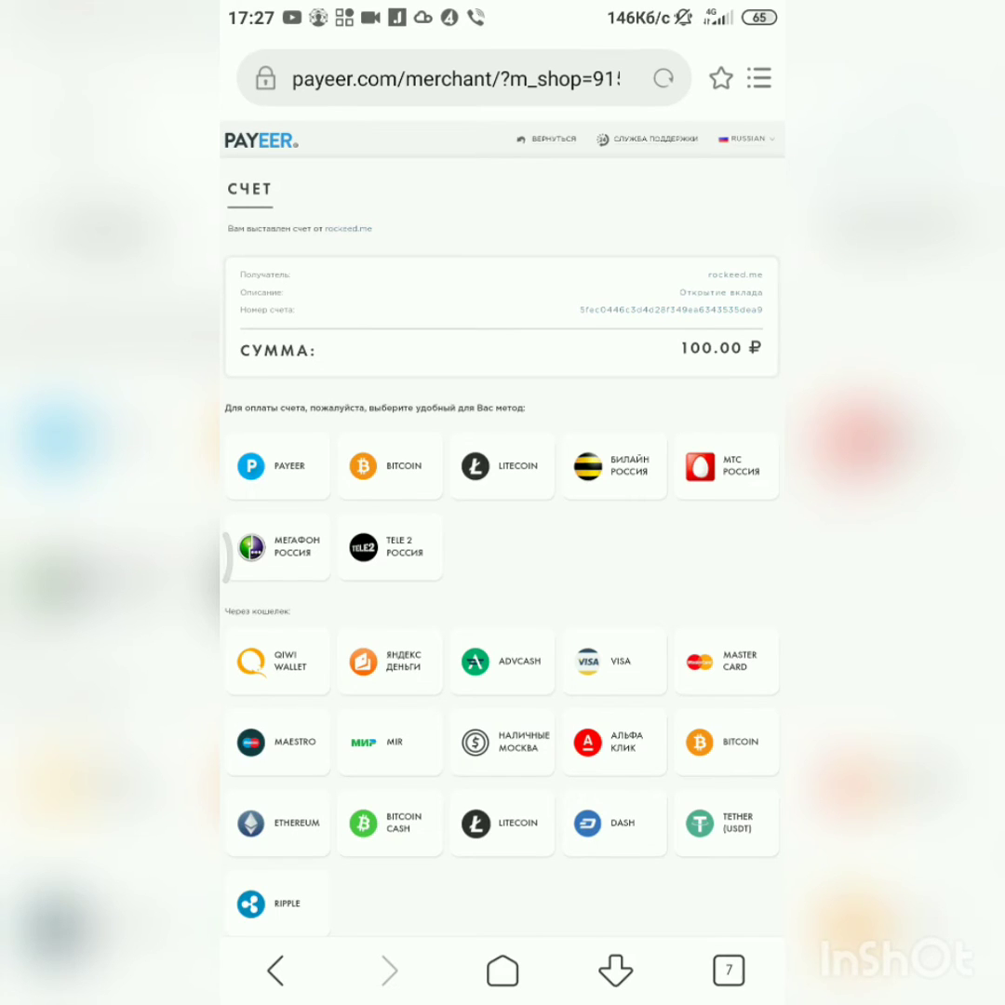
# Step: Choose the PAYEER payment method and confirm the 100.96 ₽ total
pyautogui.click(276, 465)
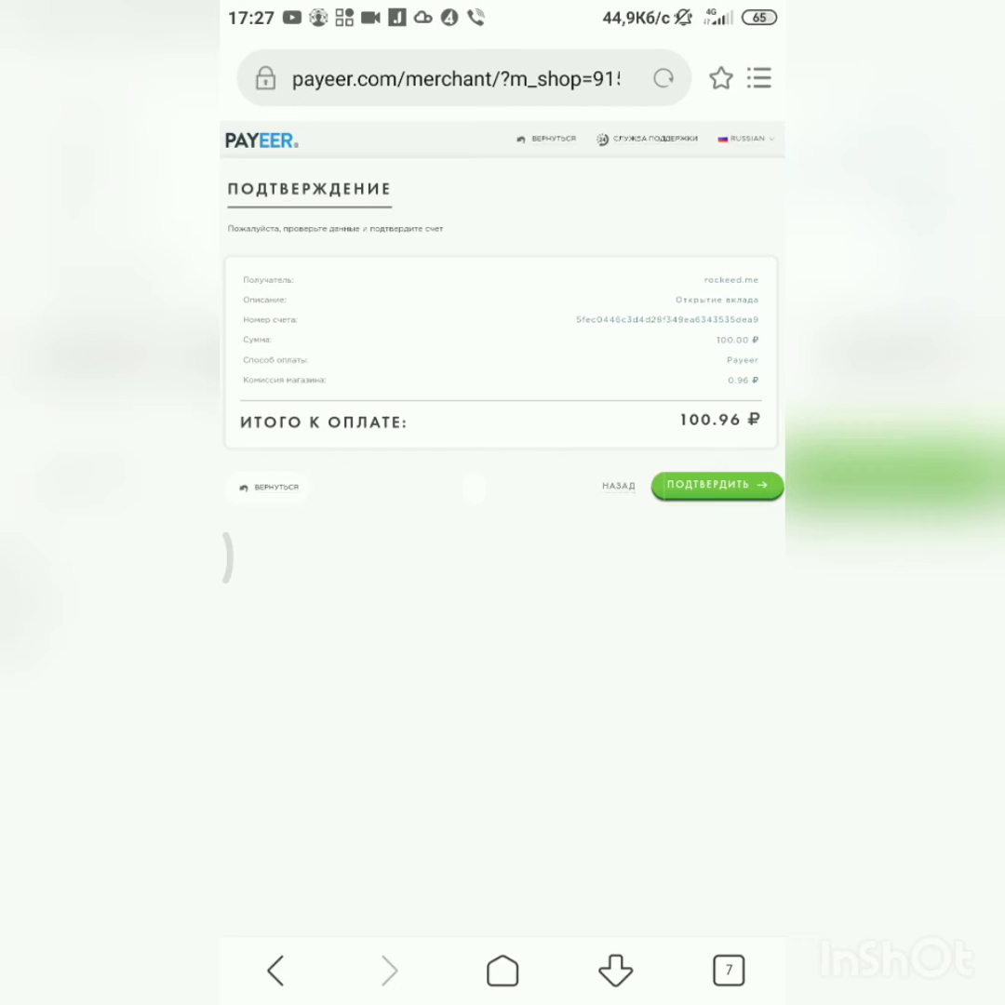
pyautogui.click(716, 485)
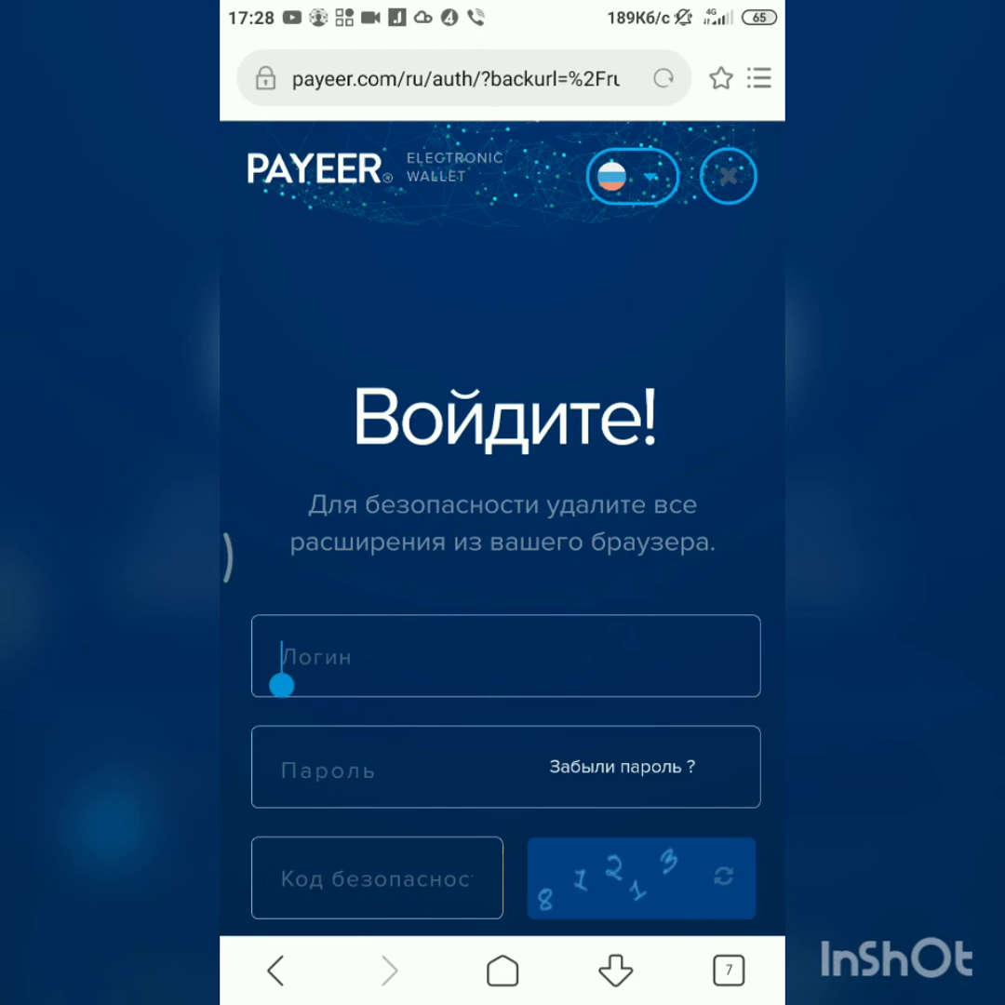
# Step: Paste the saved login into the Payeer wallet's Логин field
pyautogui.click(505, 656)
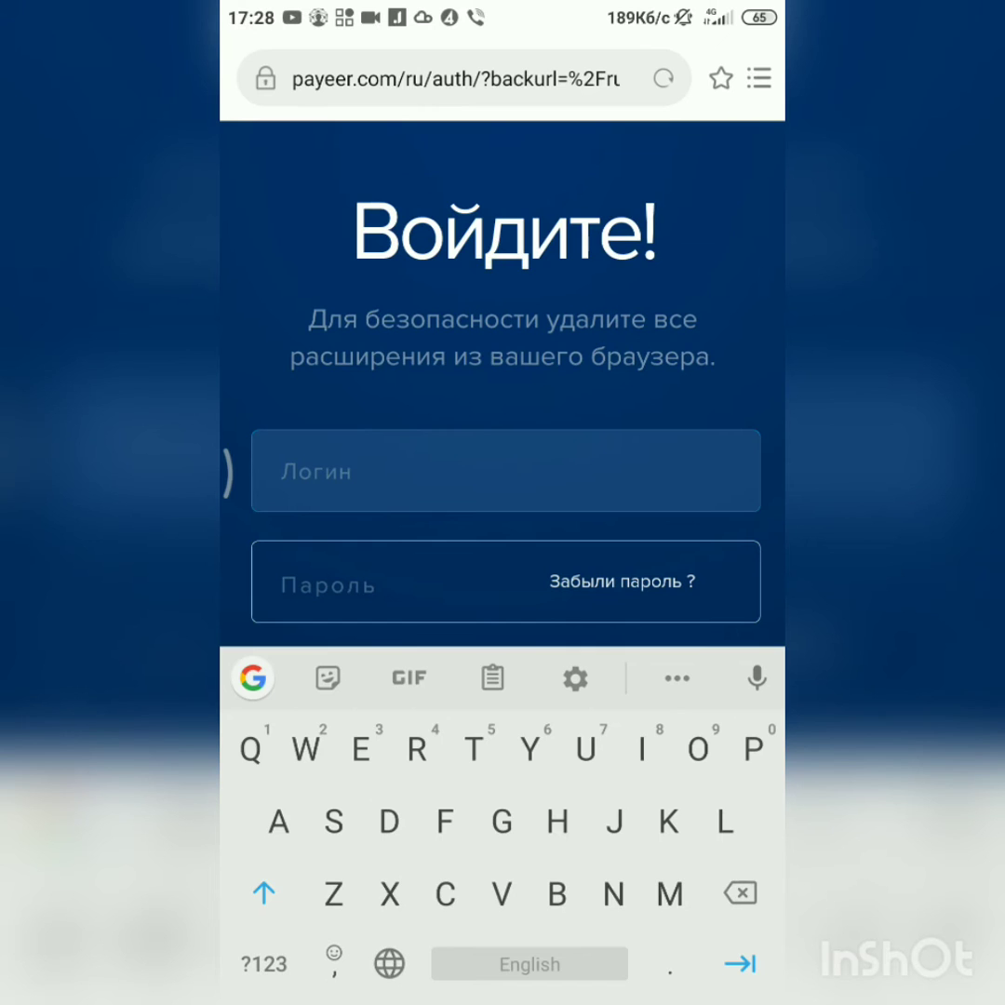
pyautogui.click(505, 471)
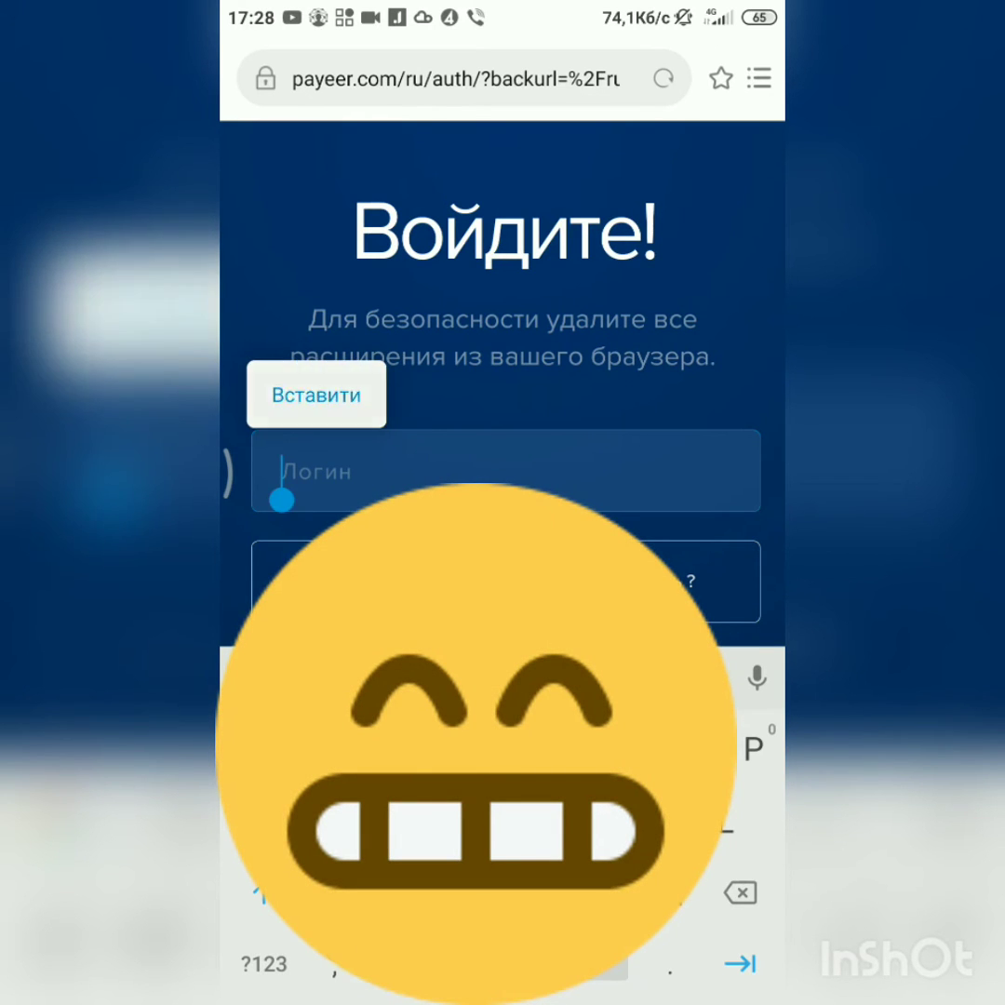
pyautogui.click(316, 395)
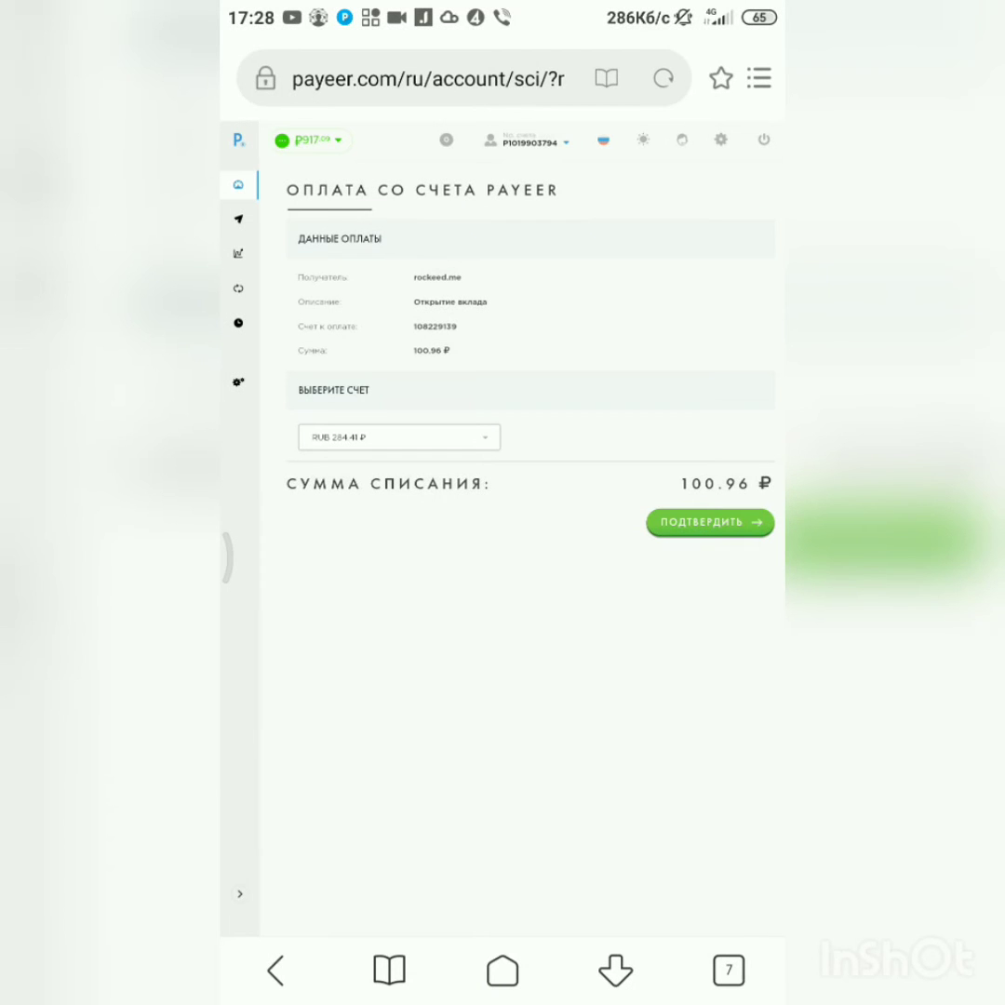
# Step: Confirm the 100.96 ₽ wallet payment and return to Rockeed's 'Личный кабинет'
pyautogui.click(709, 521)
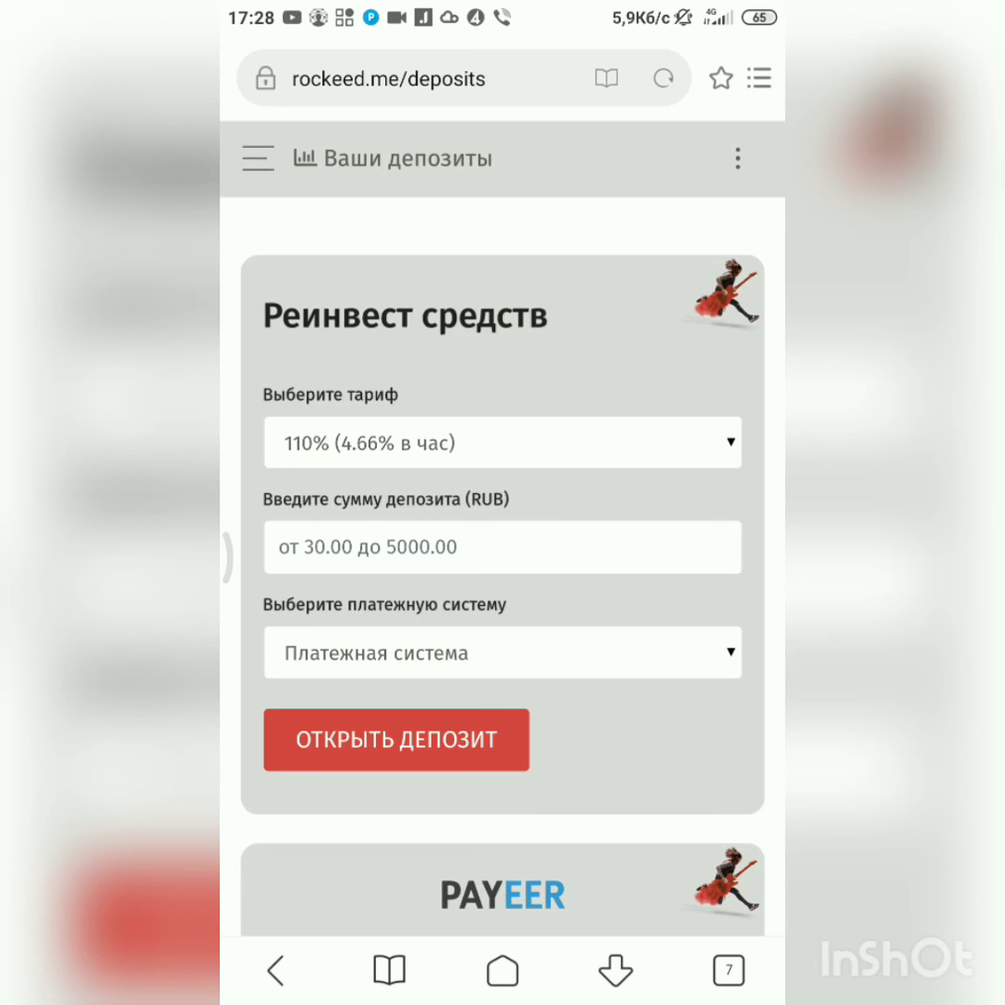
pyautogui.click(257, 158)
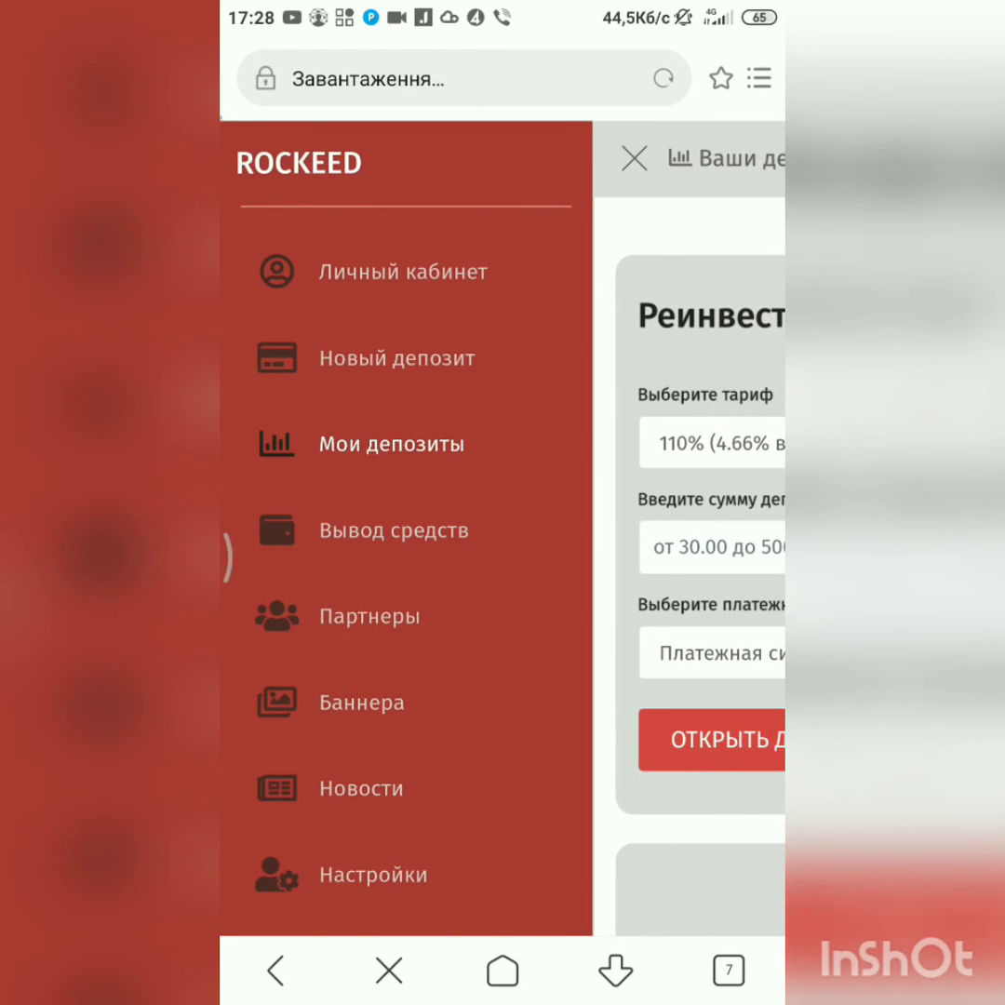
pyautogui.click(402, 271)
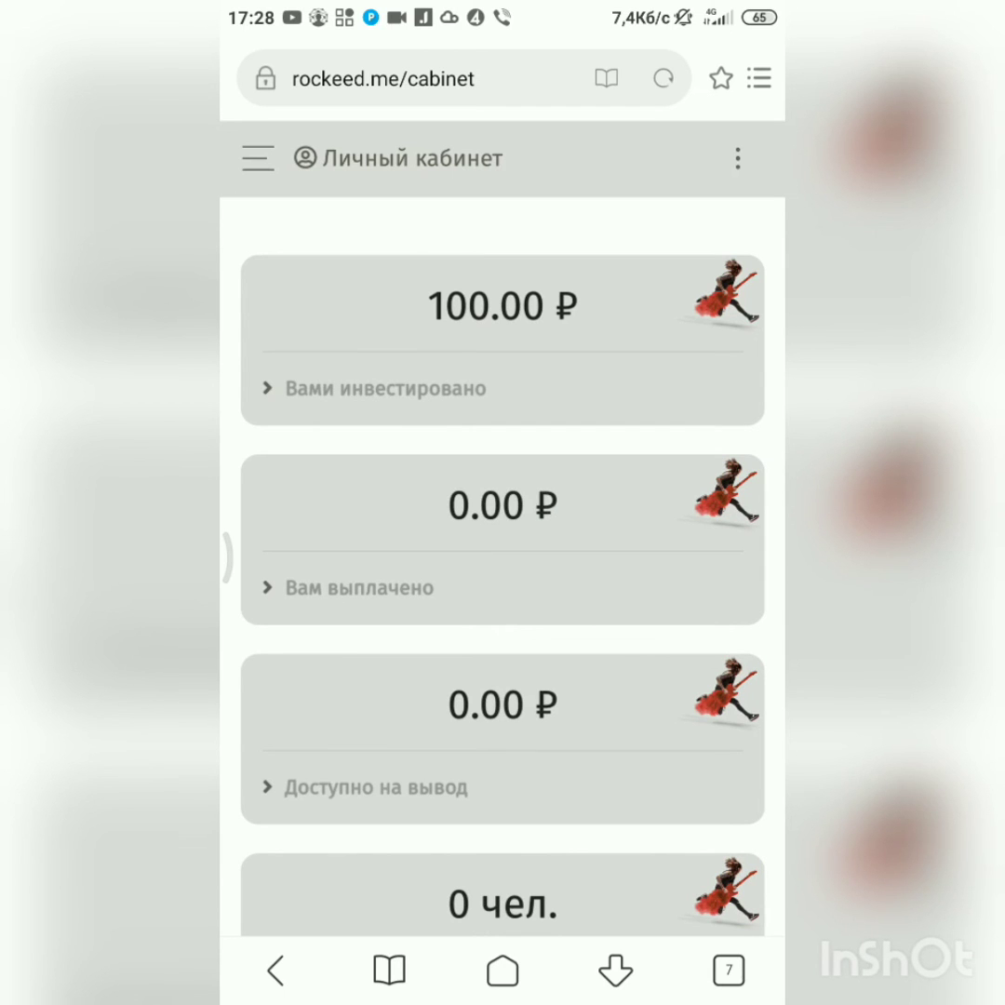
pyautogui.scroll(-3)
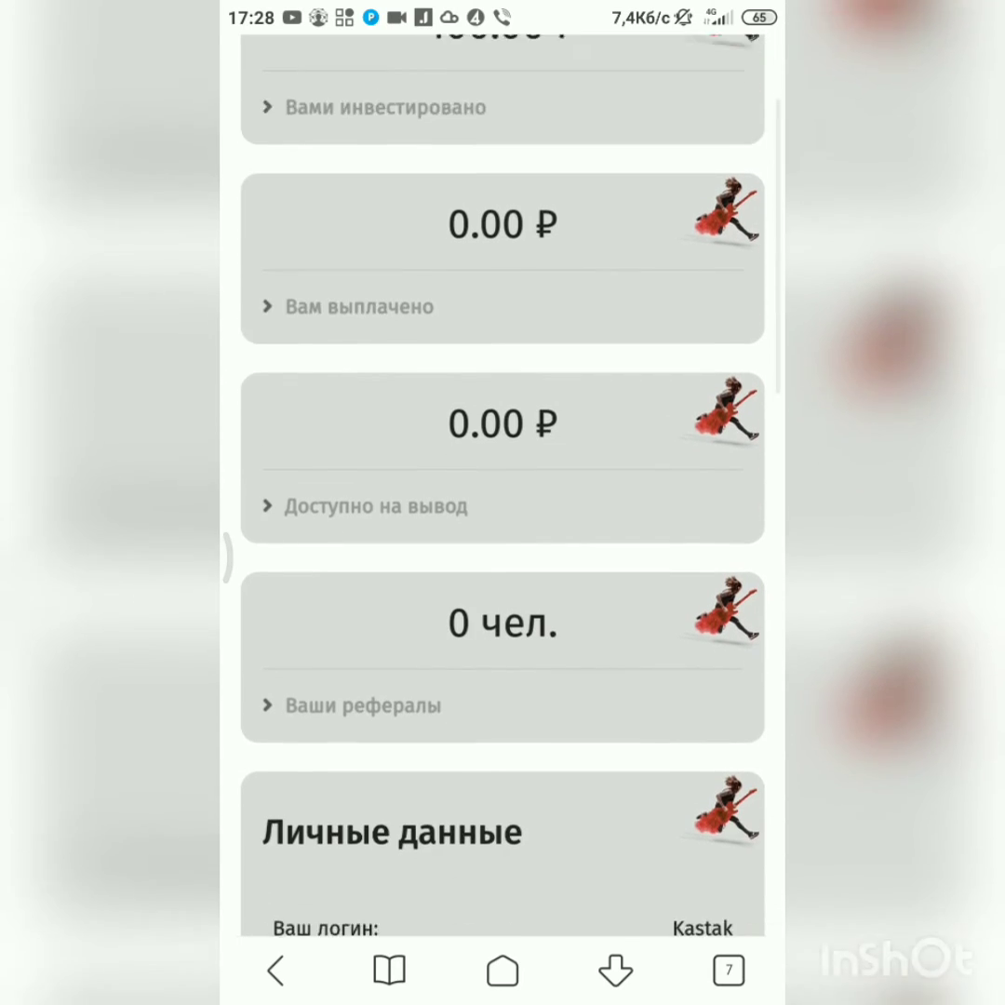
pyautogui.scroll(-3)
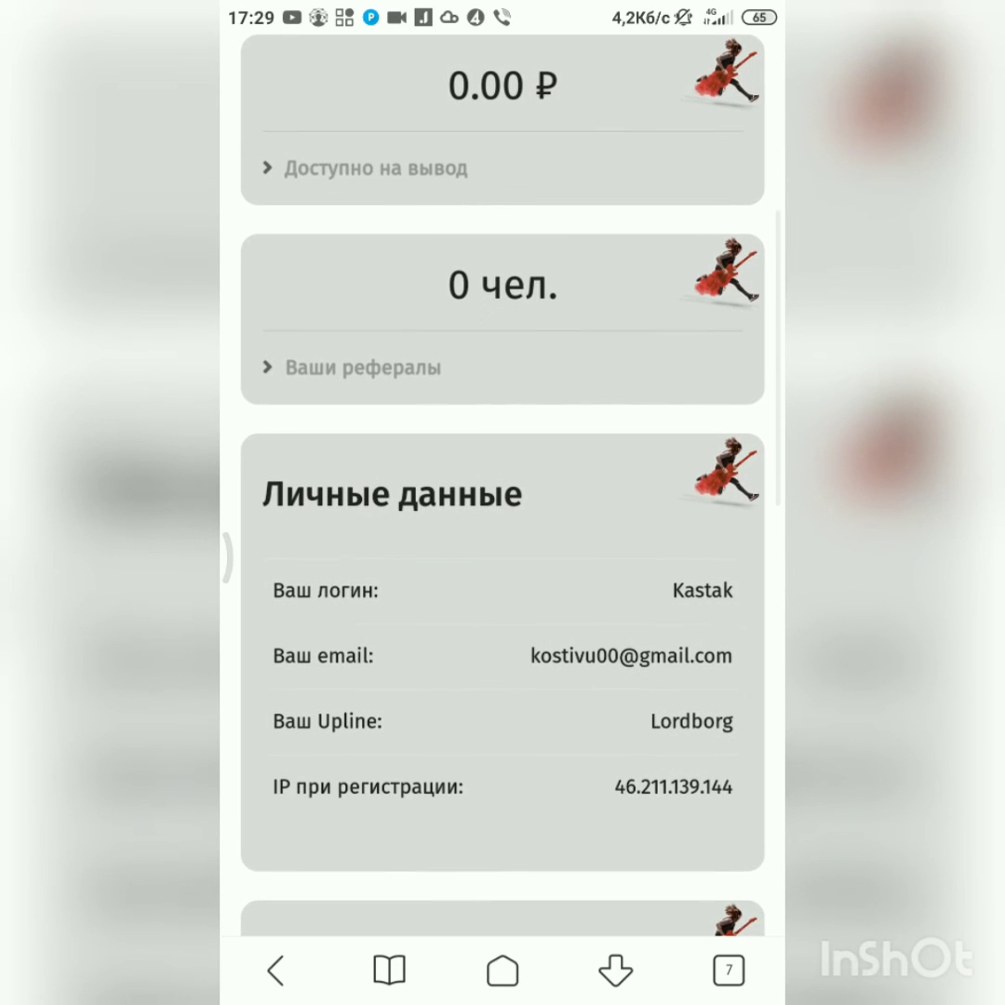
pyautogui.scroll(-3)
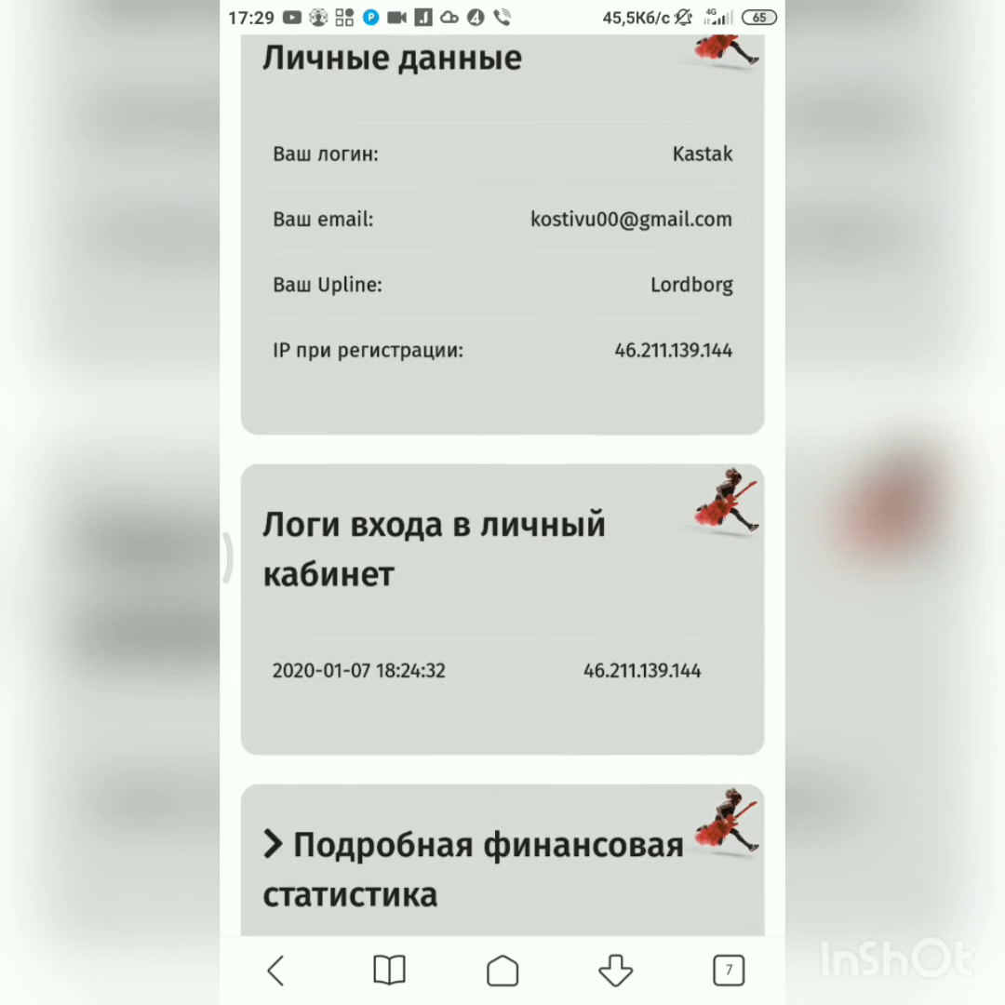
pyautogui.scroll(-3)
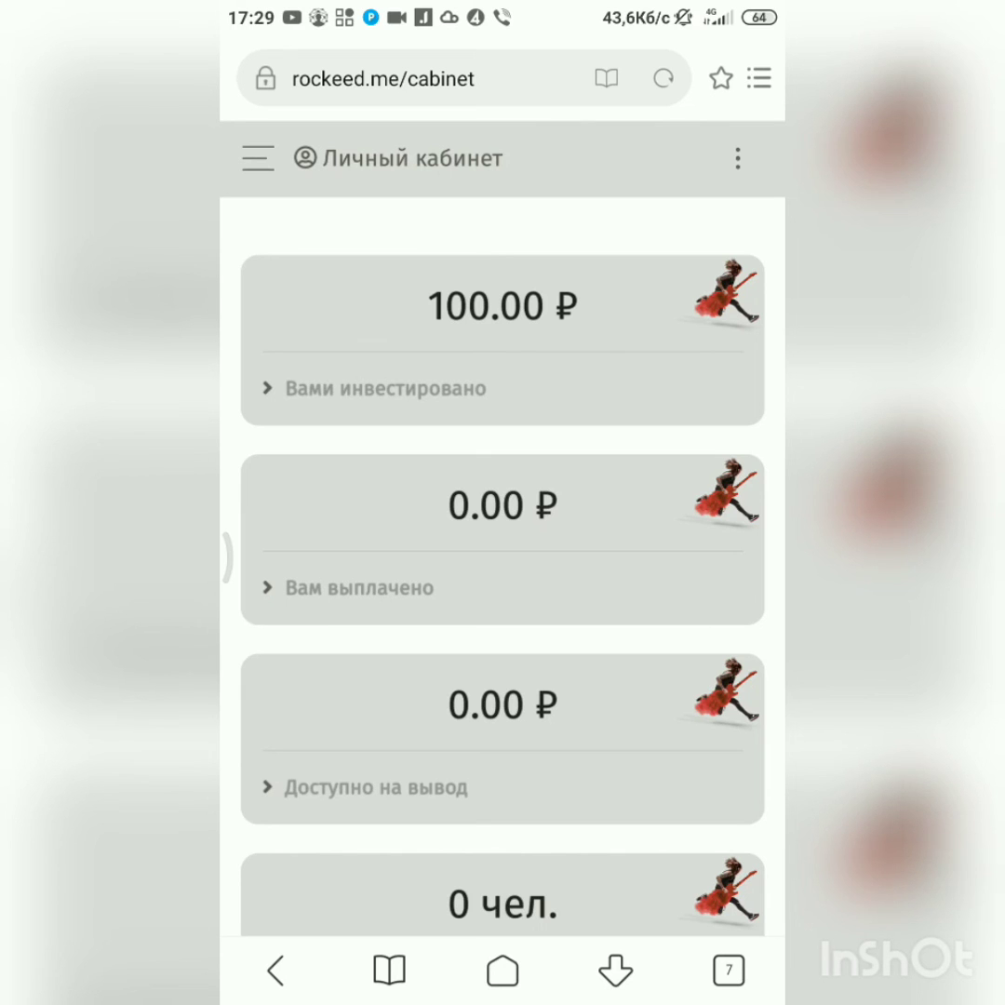
pyautogui.scroll(-3)
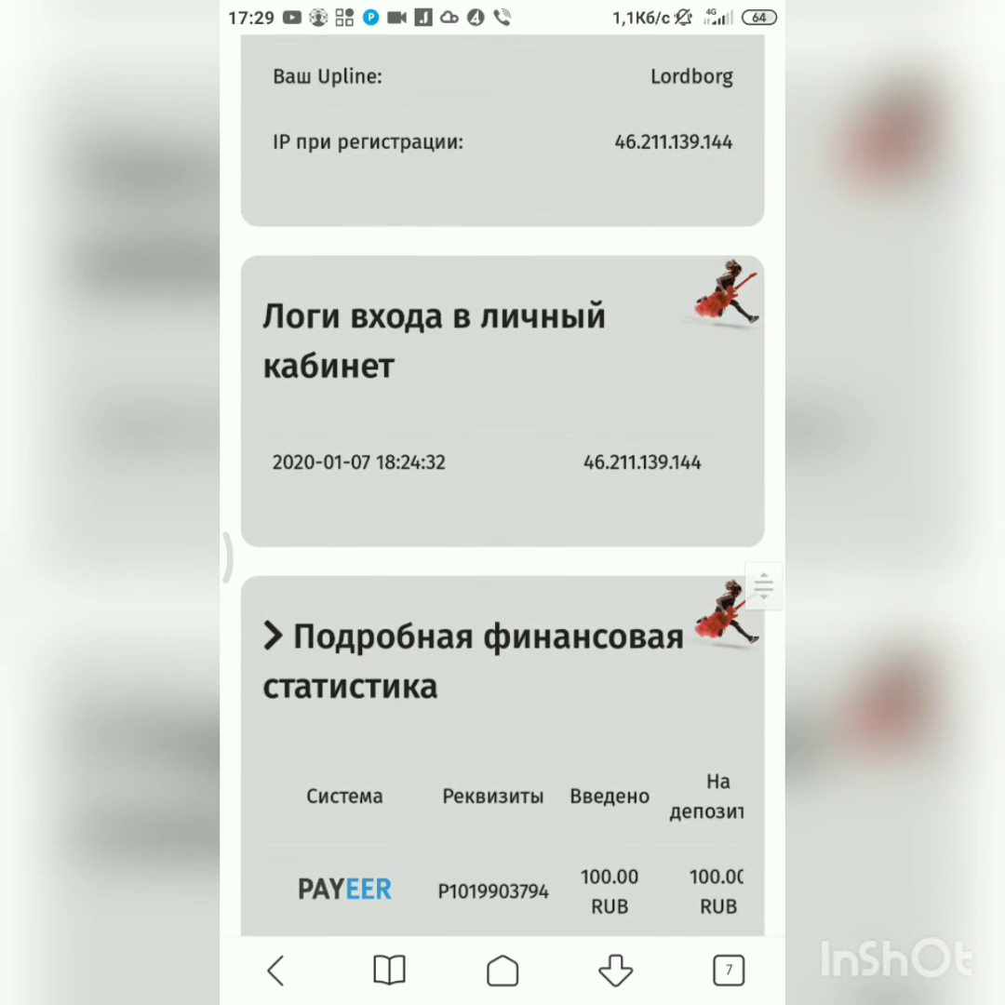
pyautogui.scroll(-3)
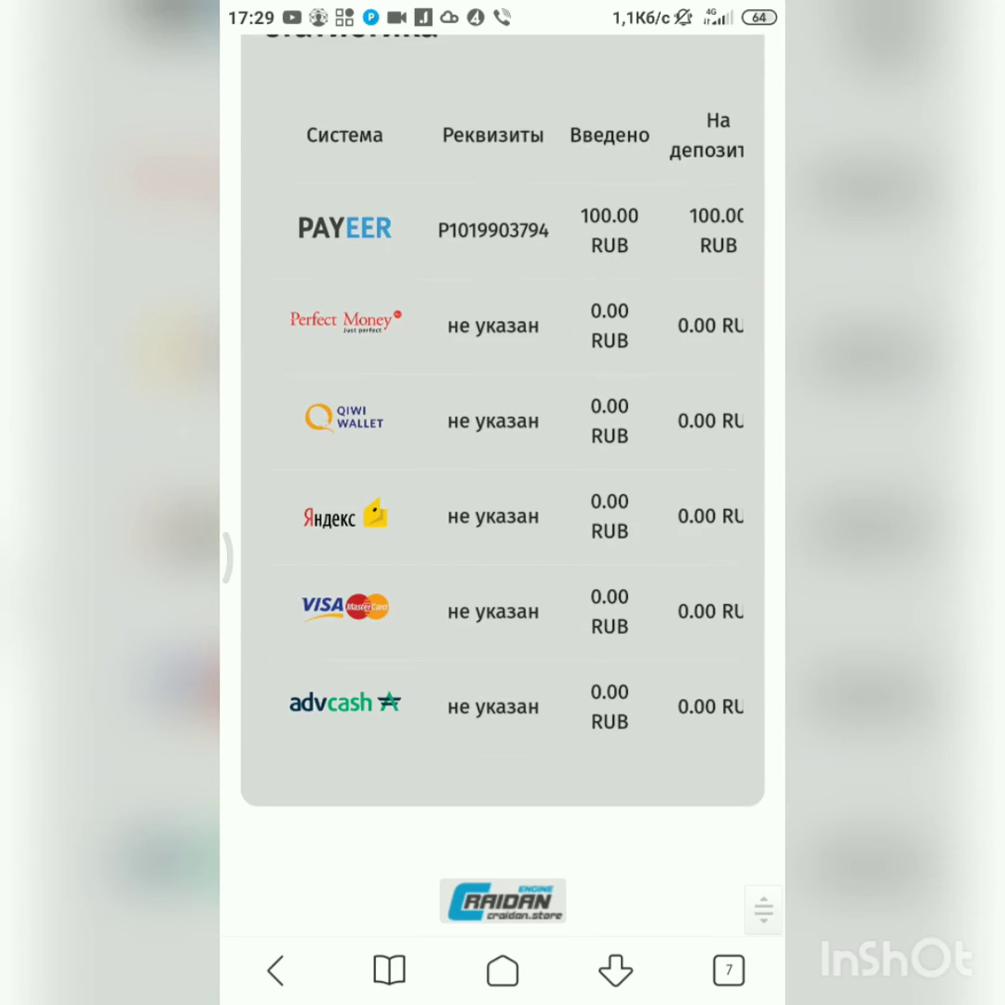